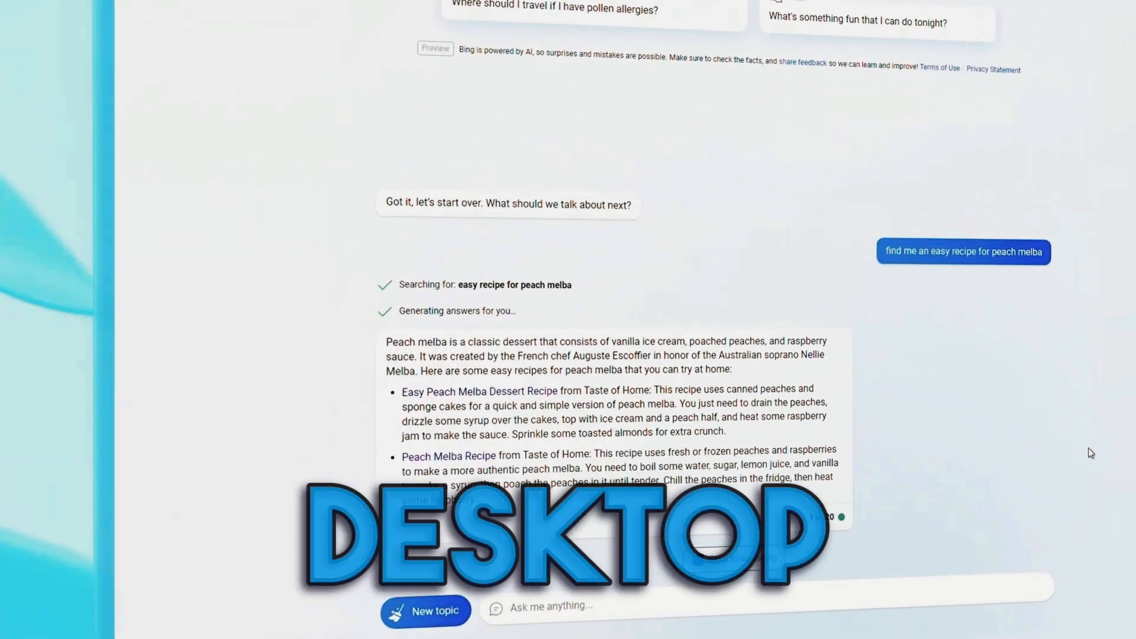
scroll(down, 3)
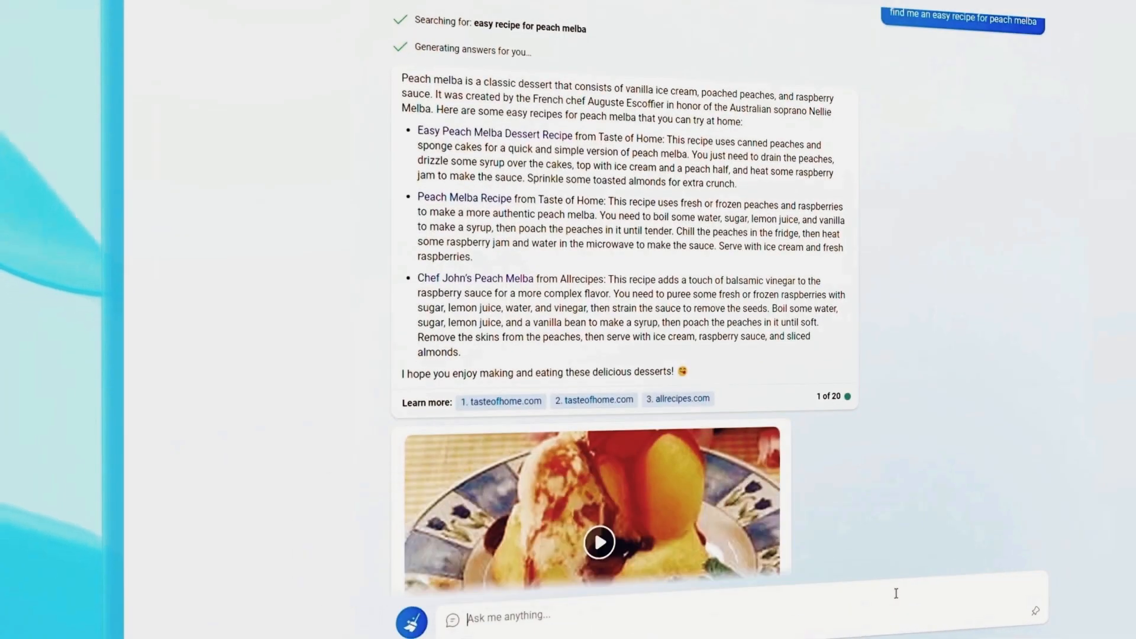